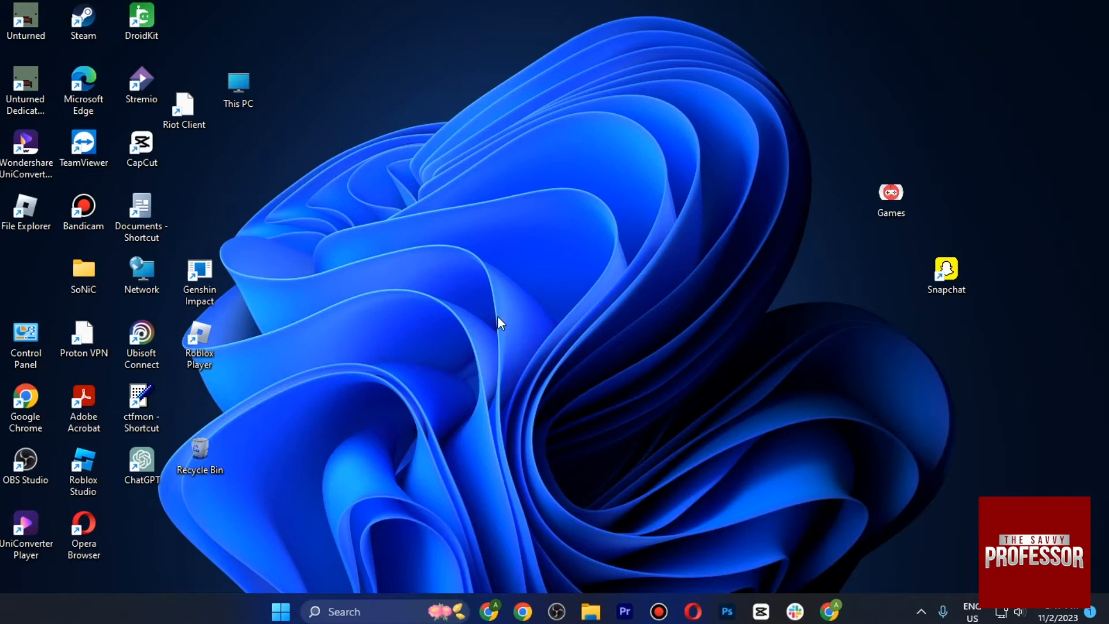
pyautogui.moveTo(388, 602)
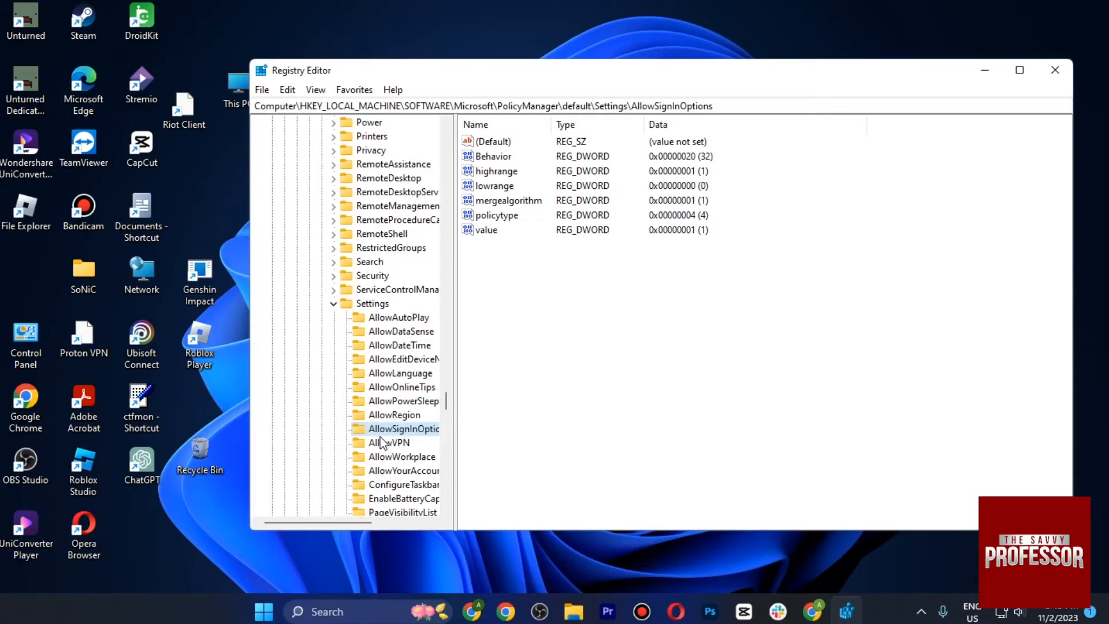
pyautogui.moveTo(442, 77)
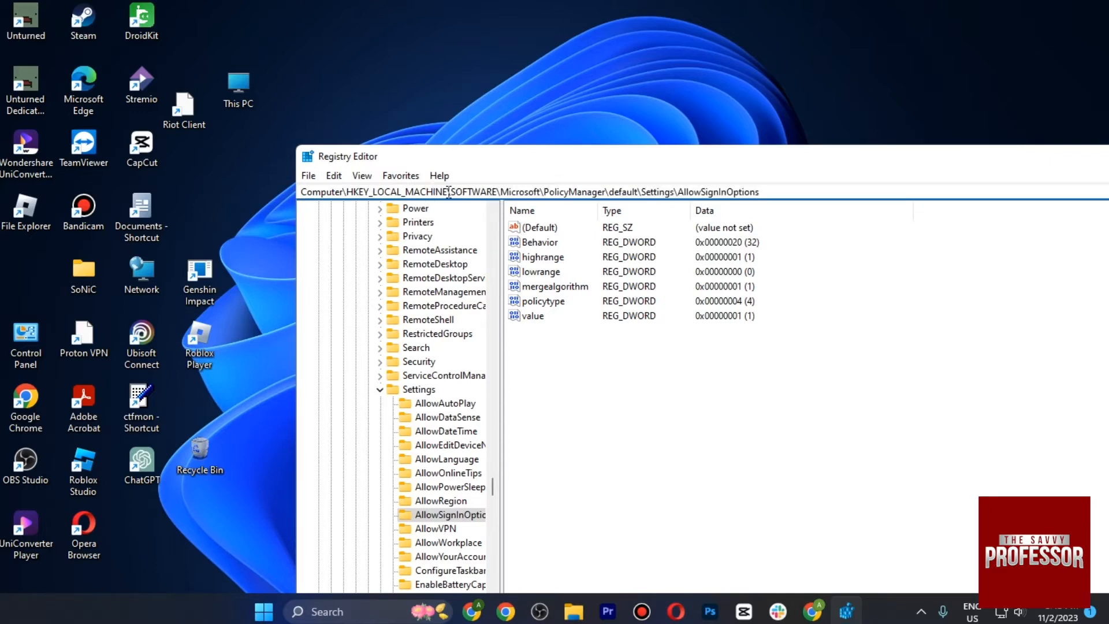
pyautogui.moveTo(525, 192)
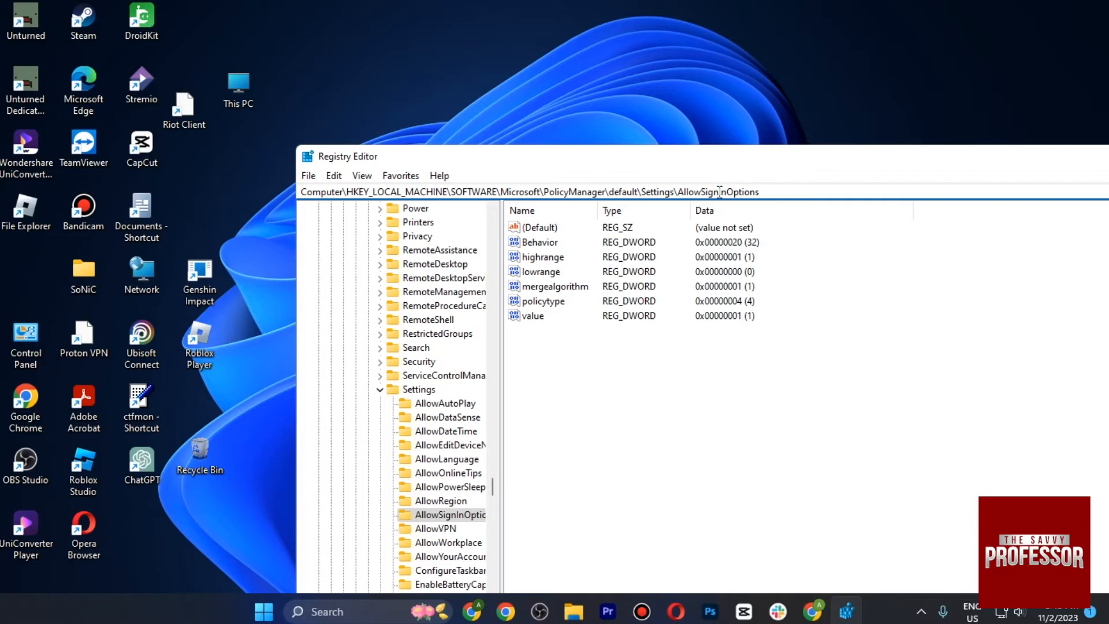
pyautogui.moveTo(710, 347)
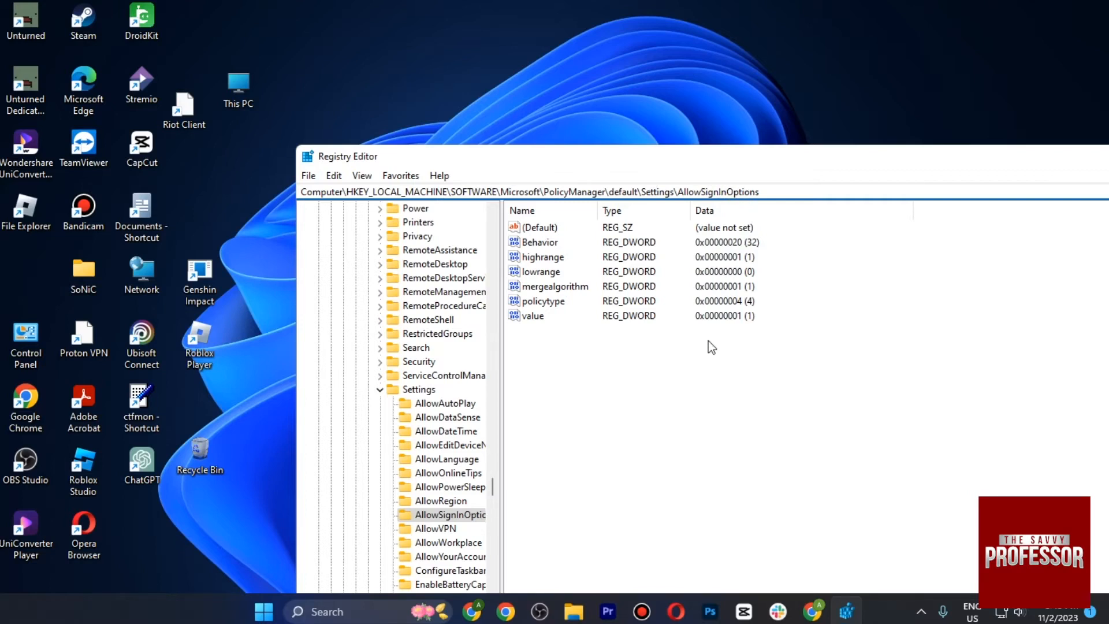
pyautogui.moveTo(503, 495)
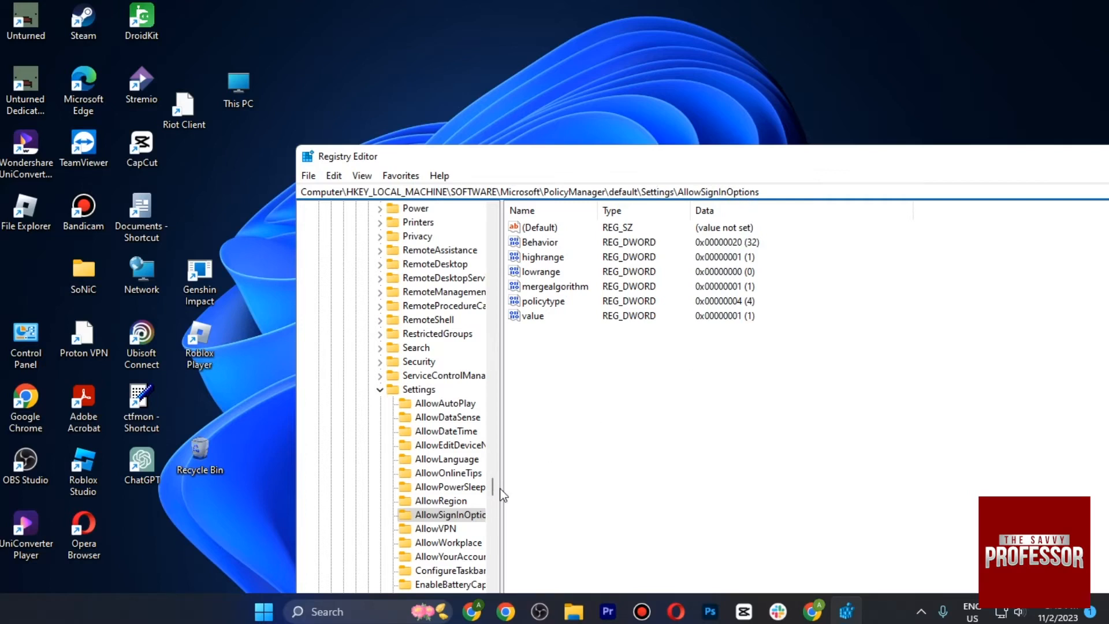
# Navigate to the AllowSignInOptions key under PolicyManager\default\Settings
pyautogui.click(539, 228)
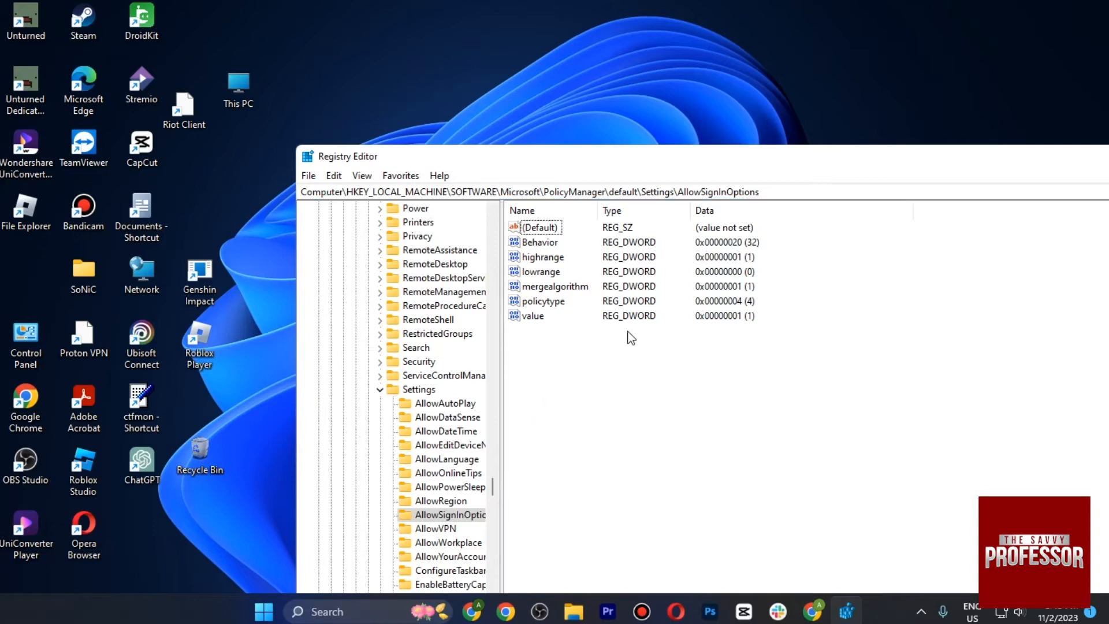
# Set the 'value' DWORD data to 1 and confirm
pyautogui.doubleClick(532, 315)
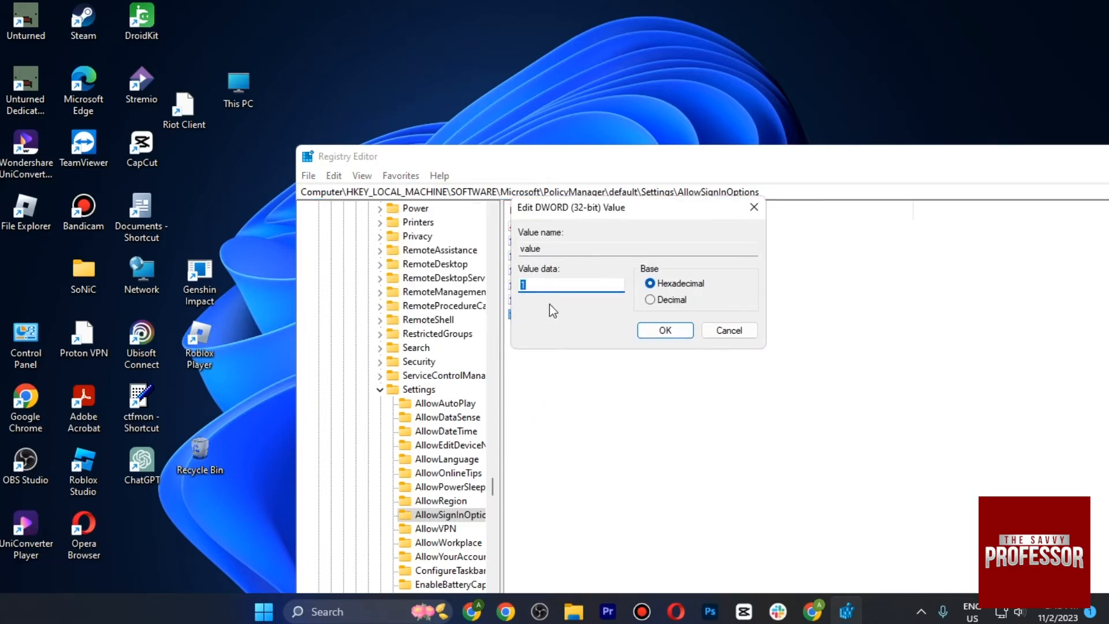
pyautogui.moveTo(531, 305)
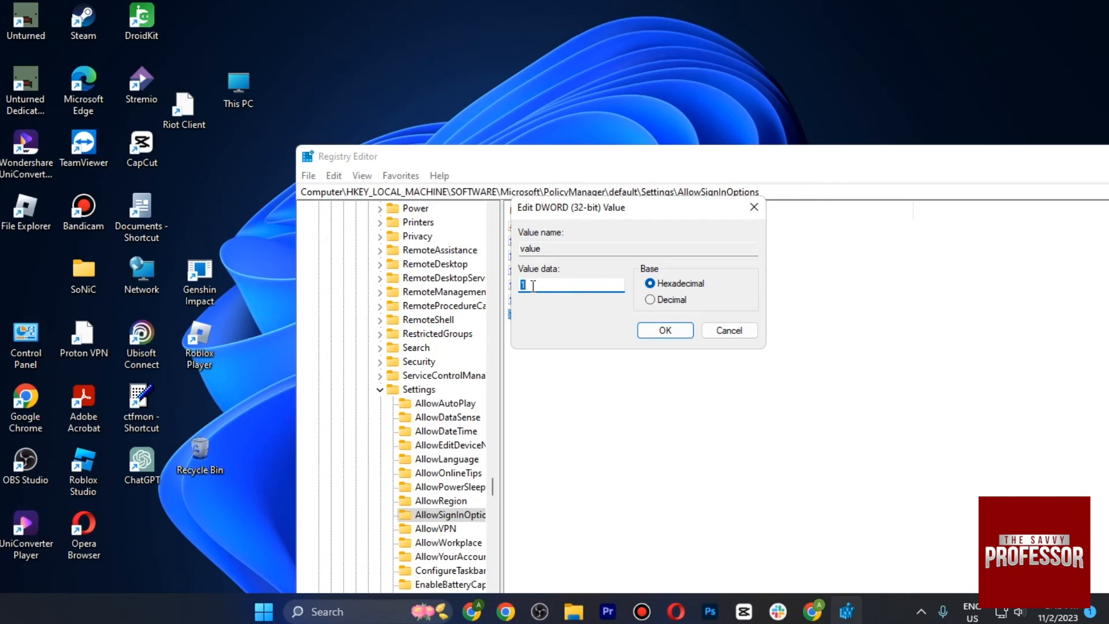
pyautogui.click(663, 330)
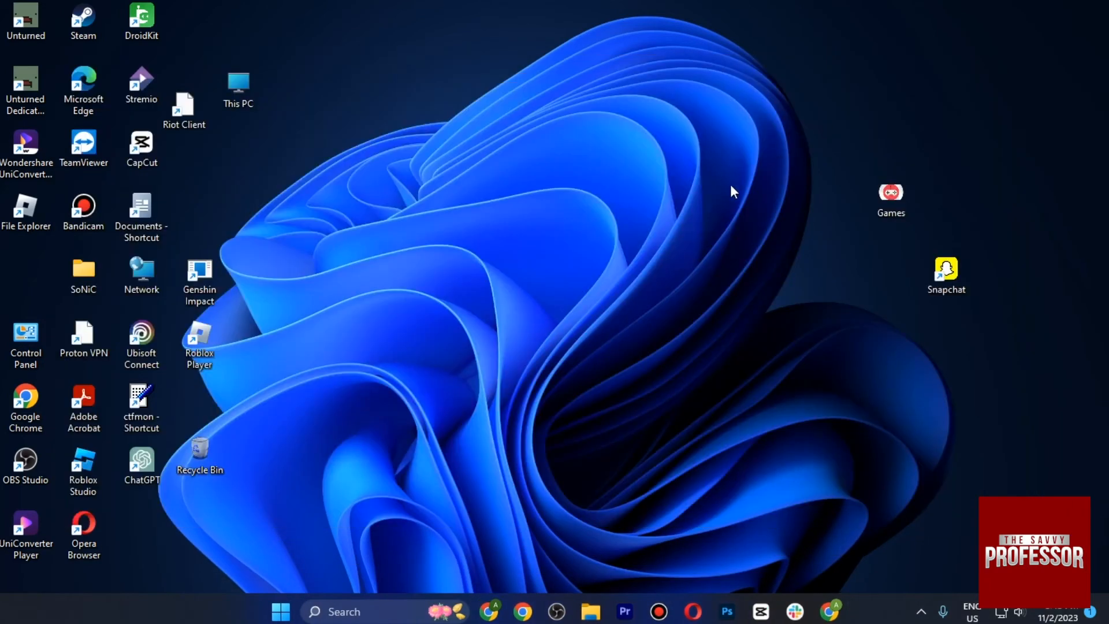
pyautogui.click(280, 611)
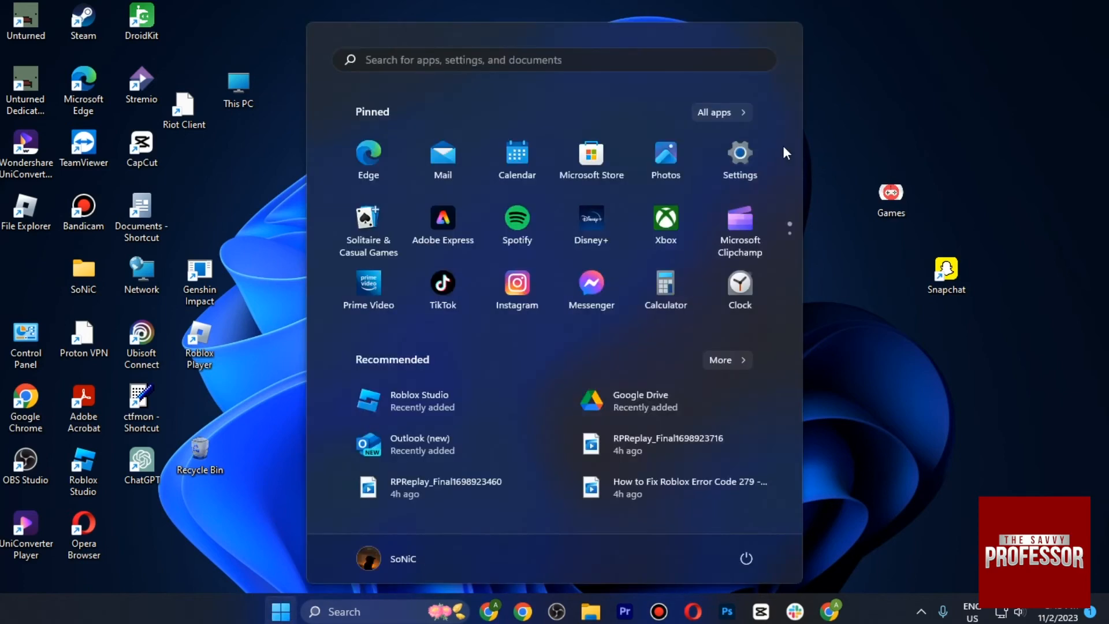
pyautogui.click(738, 154)
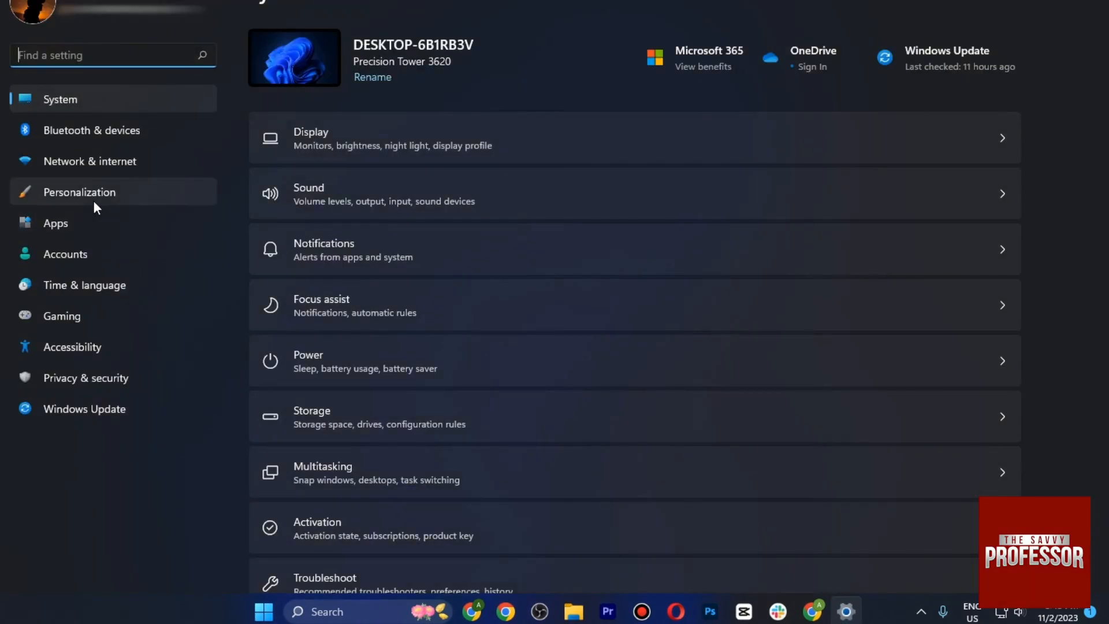
pyautogui.click(65, 254)
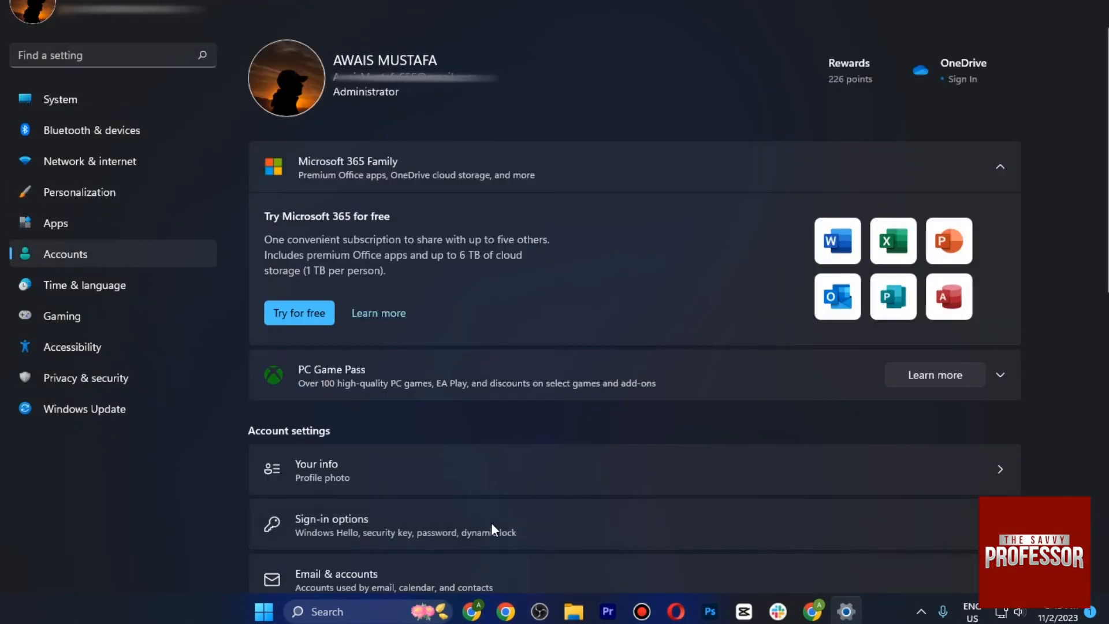
pyautogui.click(332, 525)
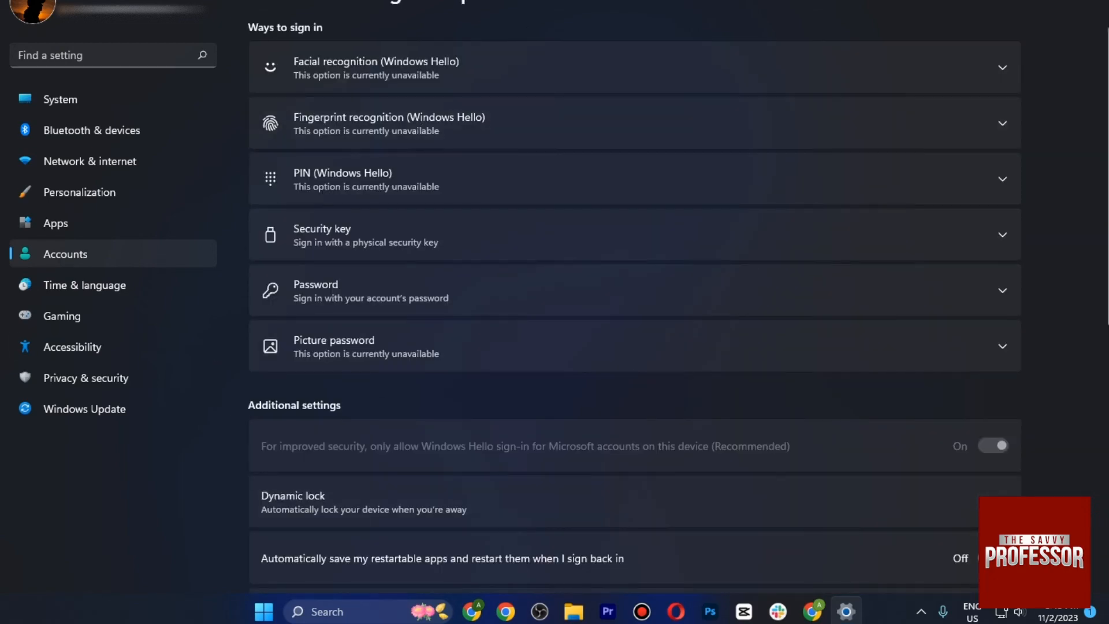
pyautogui.scroll(-3)
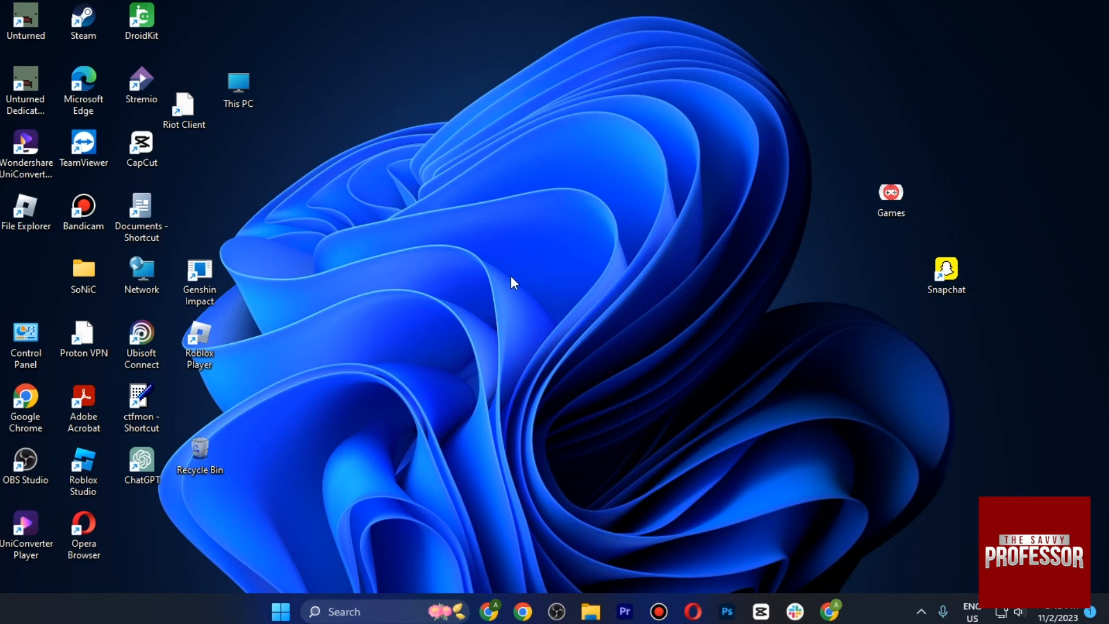
pyautogui.moveTo(700, 443)
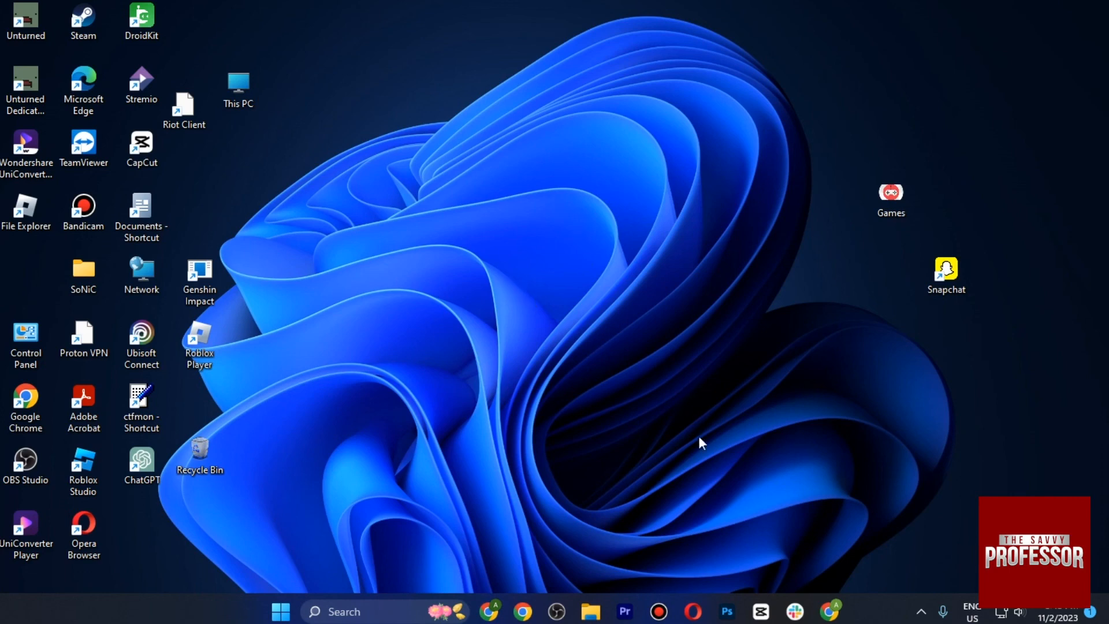